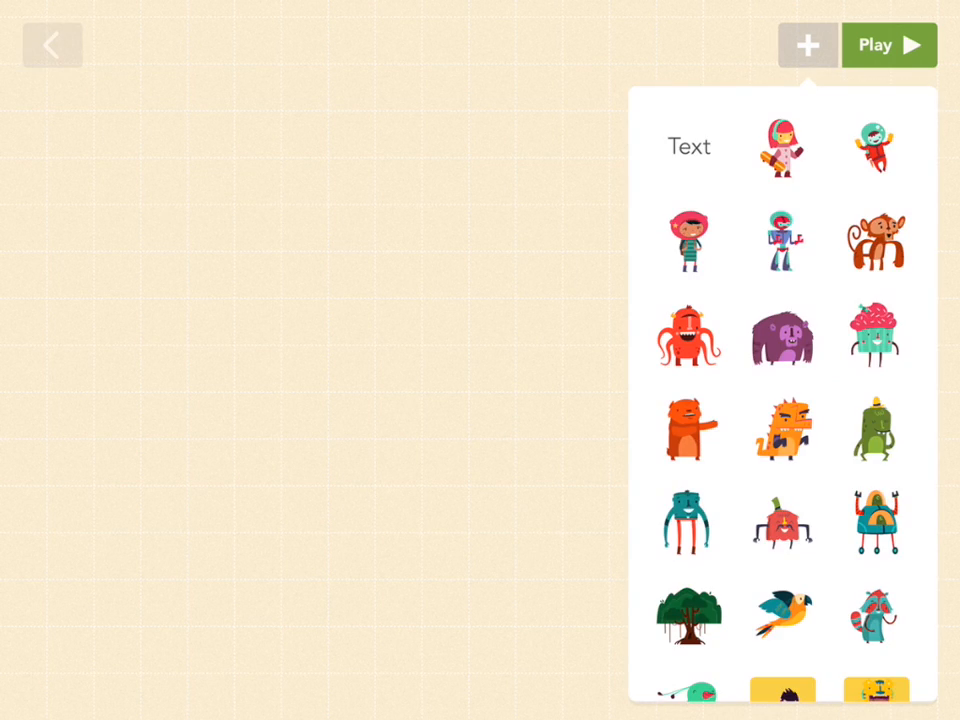
Add Cosmic Cody to the stage and show his rules panel.
{"action": "left_click", "coordinate": [876, 144]}
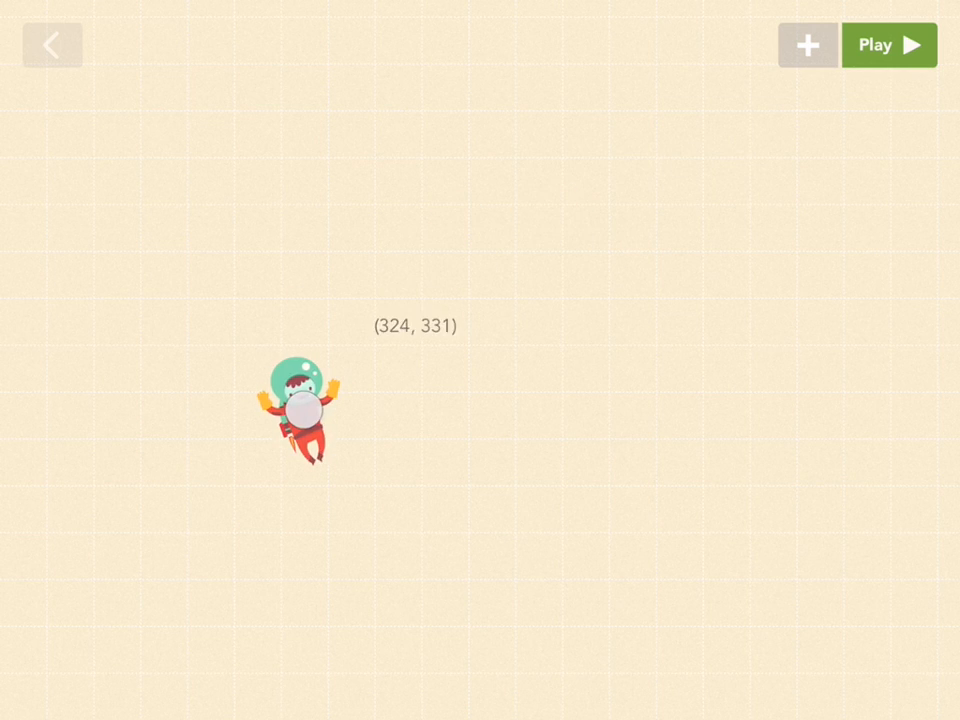
{"action": "left_click", "coordinate": [296, 420]}
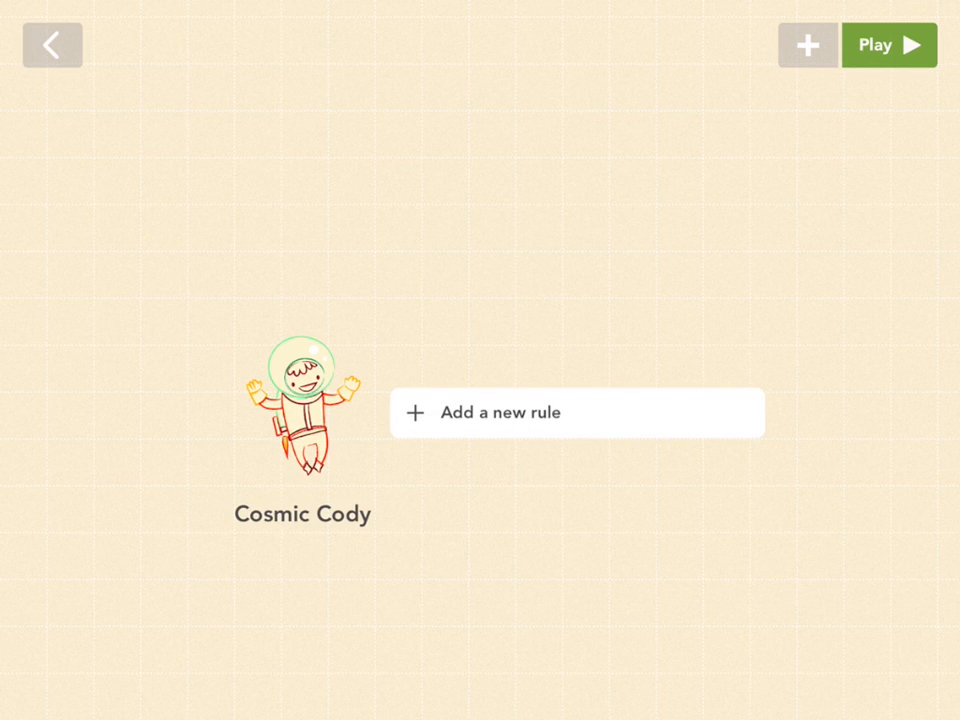
Start a new iPad-tapped rule for Cody with a Set Invisibility block from Looks & Sounds.
{"action": "left_click", "coordinate": [576, 412]}
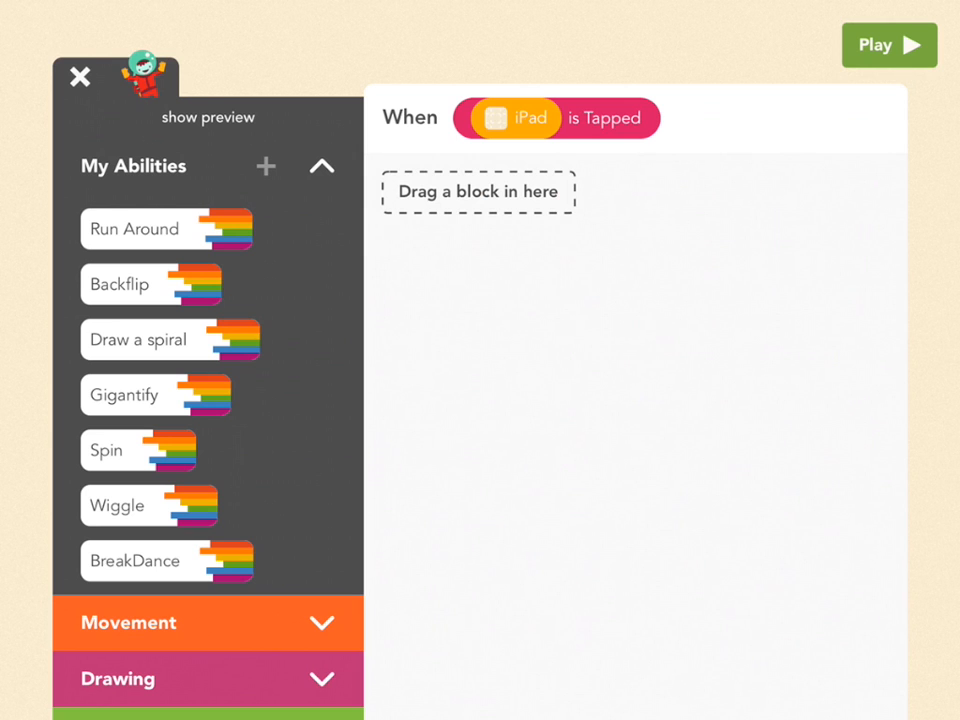
{"action": "scroll", "scroll_direction": "down", "scroll_amount": 3}
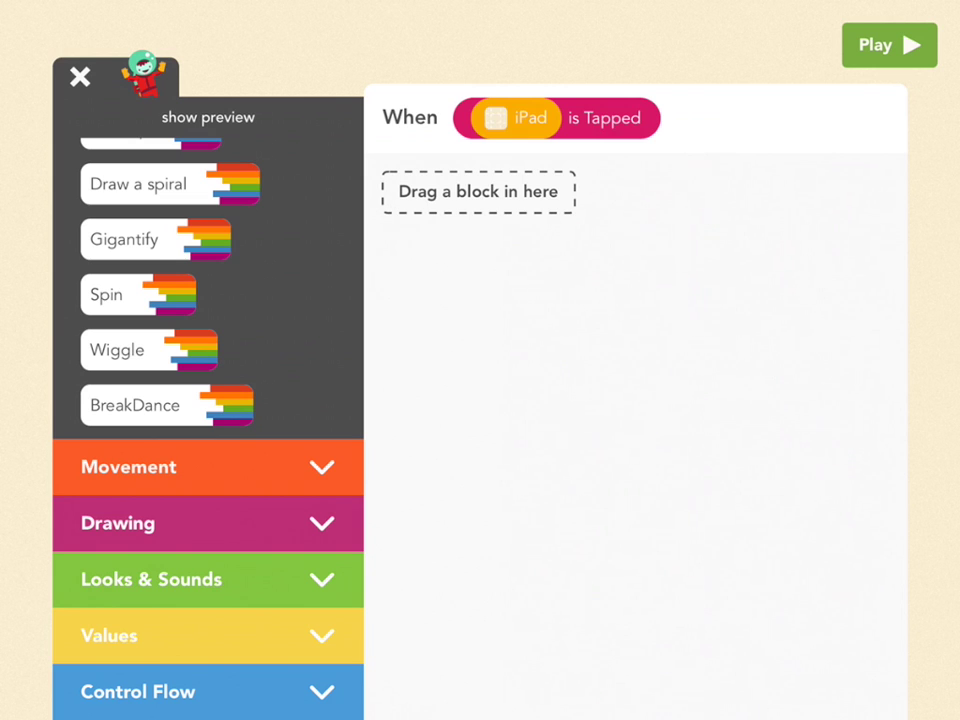
{"action": "left_click", "coordinate": [152, 580]}
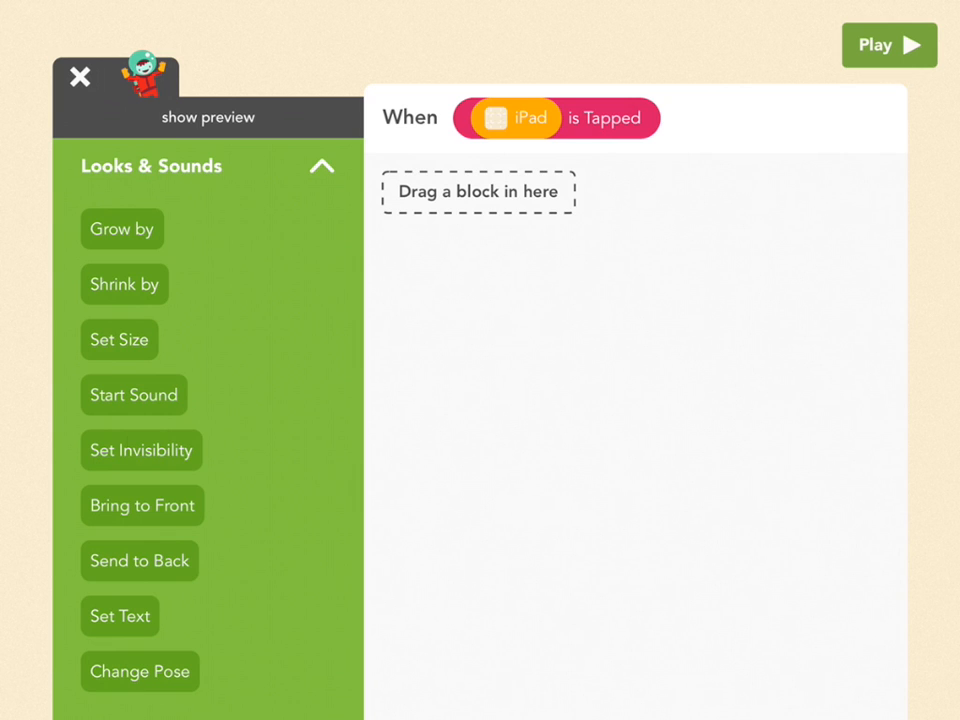
{"action": "left_click", "coordinate": [140, 450]}
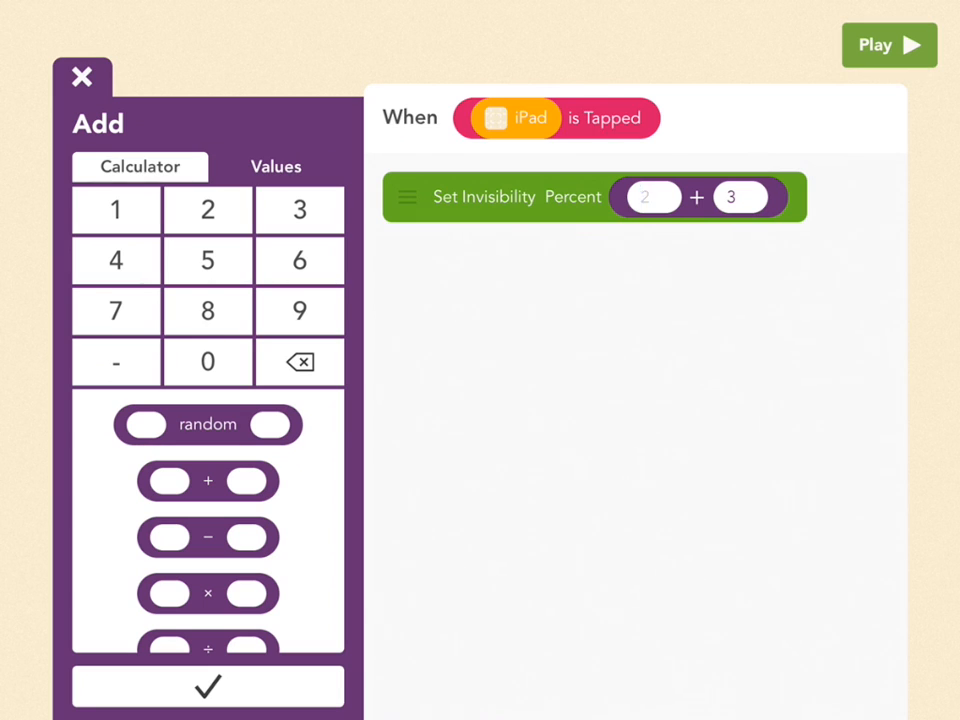
Make the Set Invisibility value 'invisibility as a %' + 1.
{"action": "left_click", "coordinate": [276, 166]}
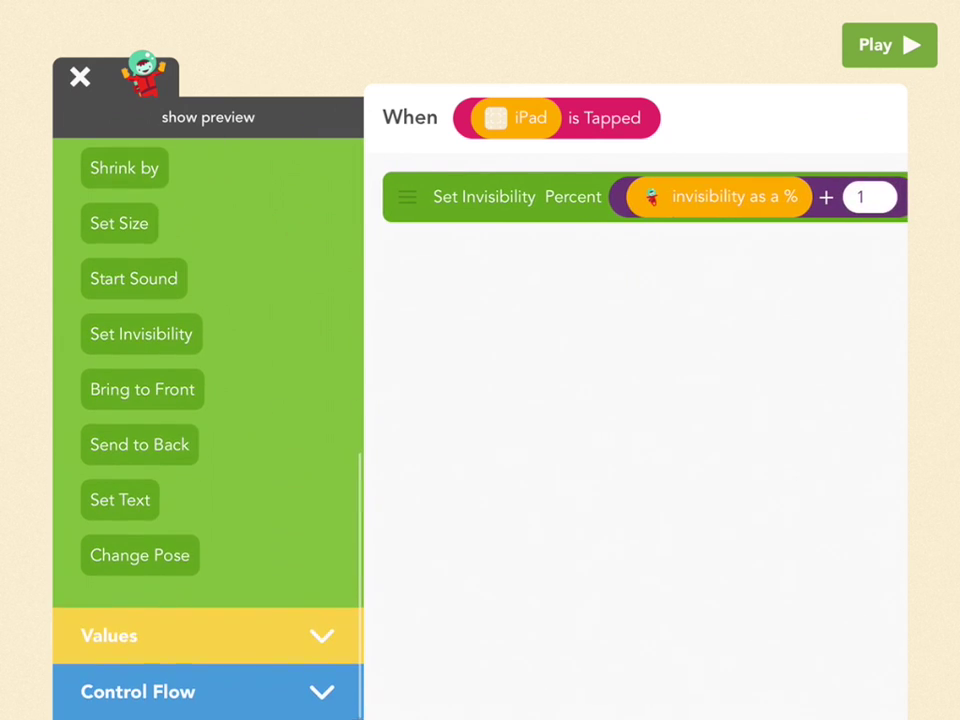
Wrap Set Invisibility in a Repeat loop set to 100 times.
{"action": "left_click", "coordinate": [160, 692]}
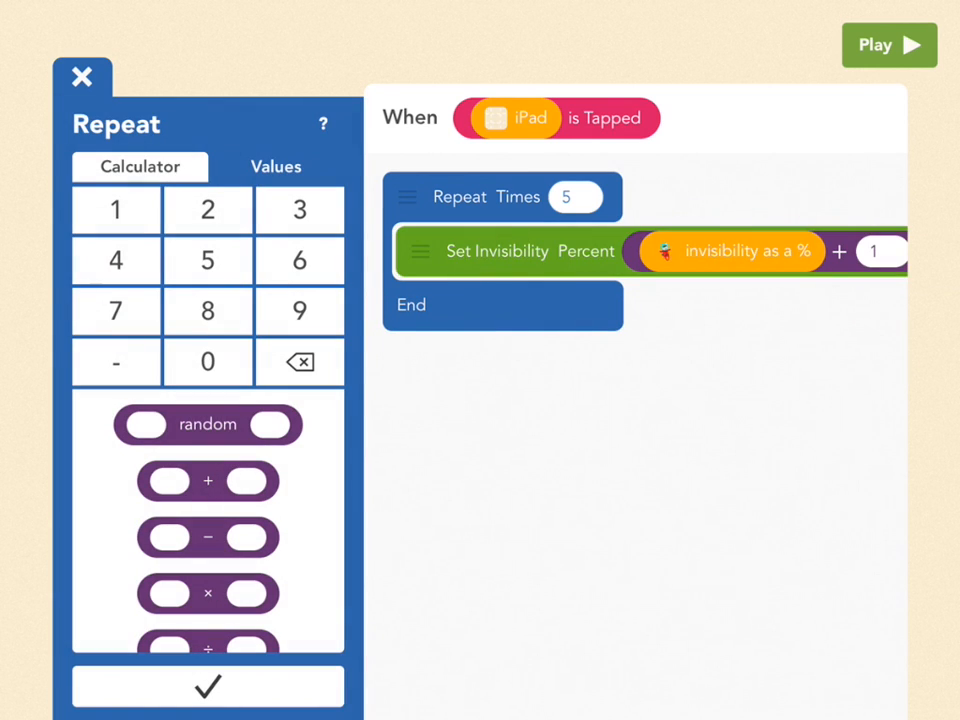
{"action": "left_click", "coordinate": [576, 196]}
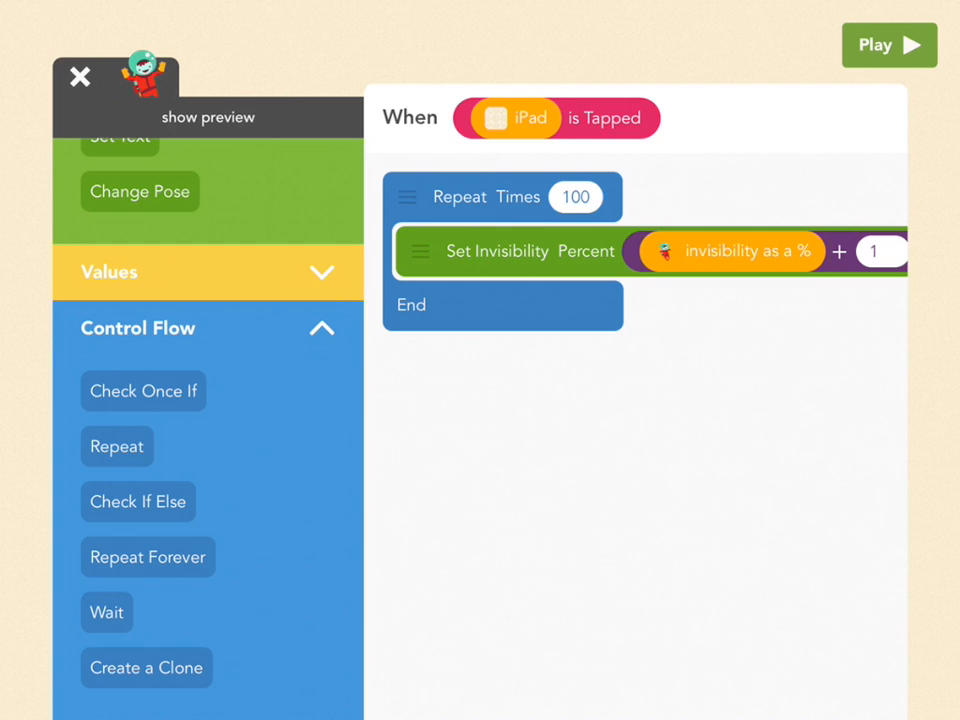
{"action": "left_click", "coordinate": [884, 44]}
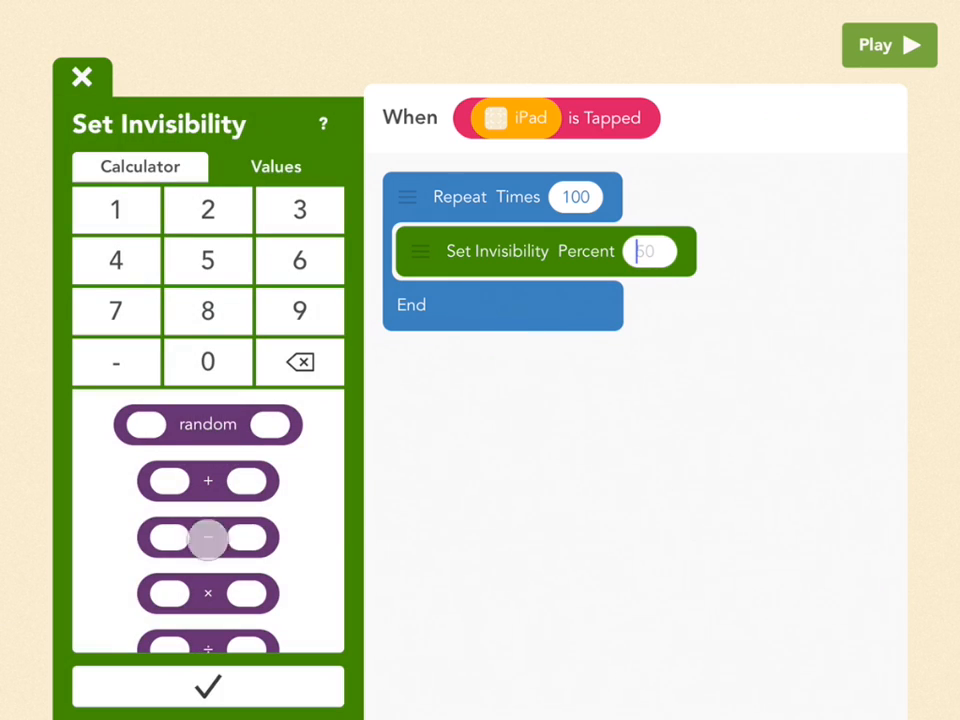
Replace the invisibility addition with a subtraction having 3 on the right.
{"action": "left_click", "coordinate": [208, 538]}
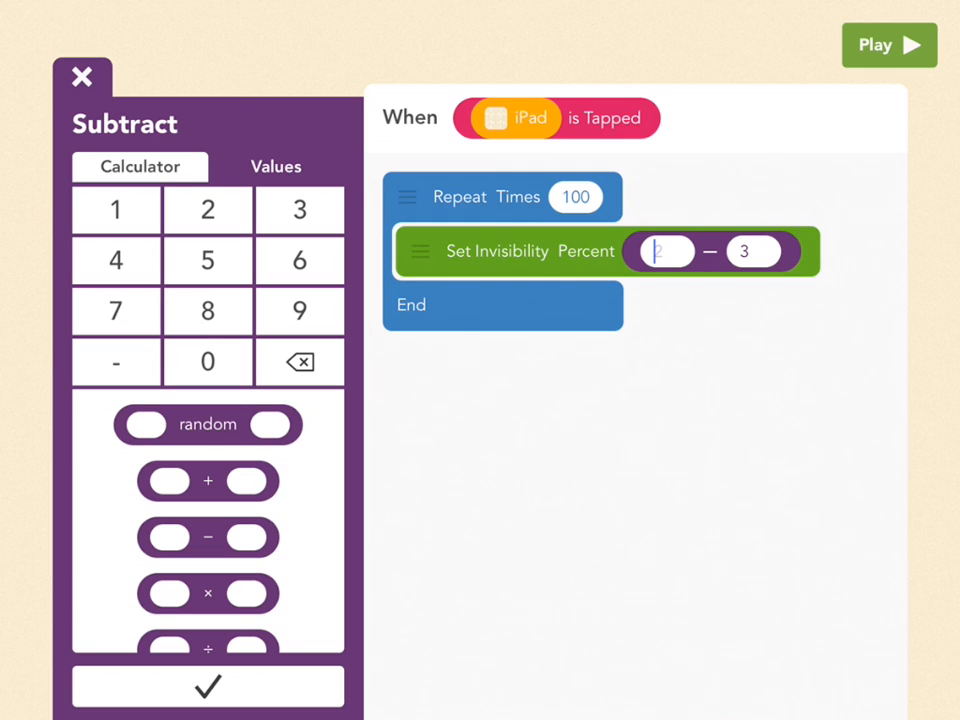
Make the looped Set Invisibility value 'invisibility as a %' − 1.
{"action": "left_click", "coordinate": [276, 166]}
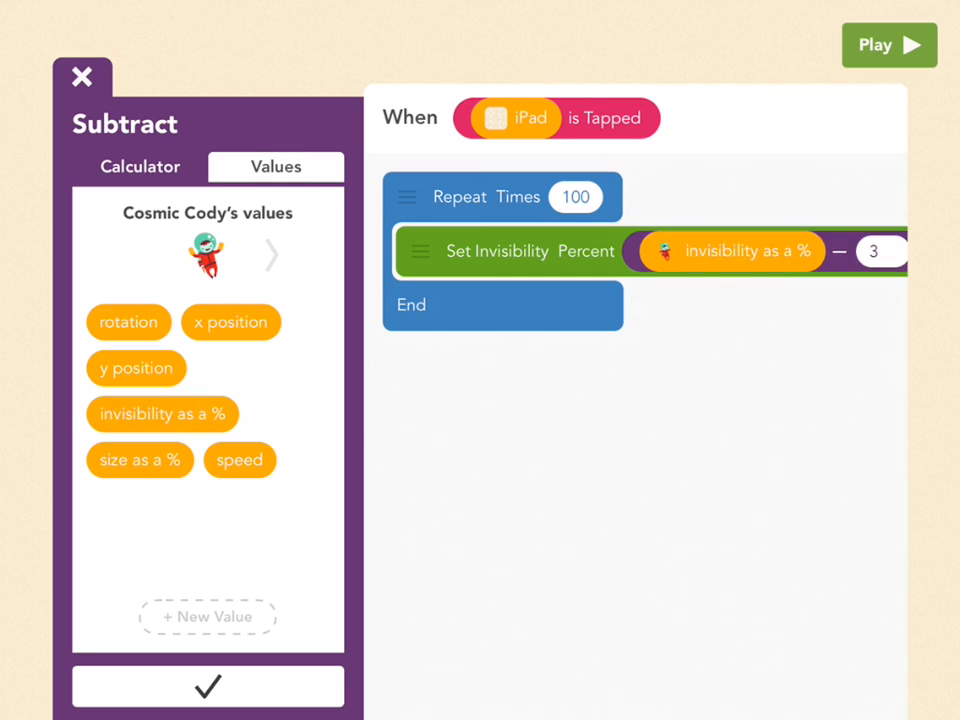
{"action": "left_click", "coordinate": [140, 166]}
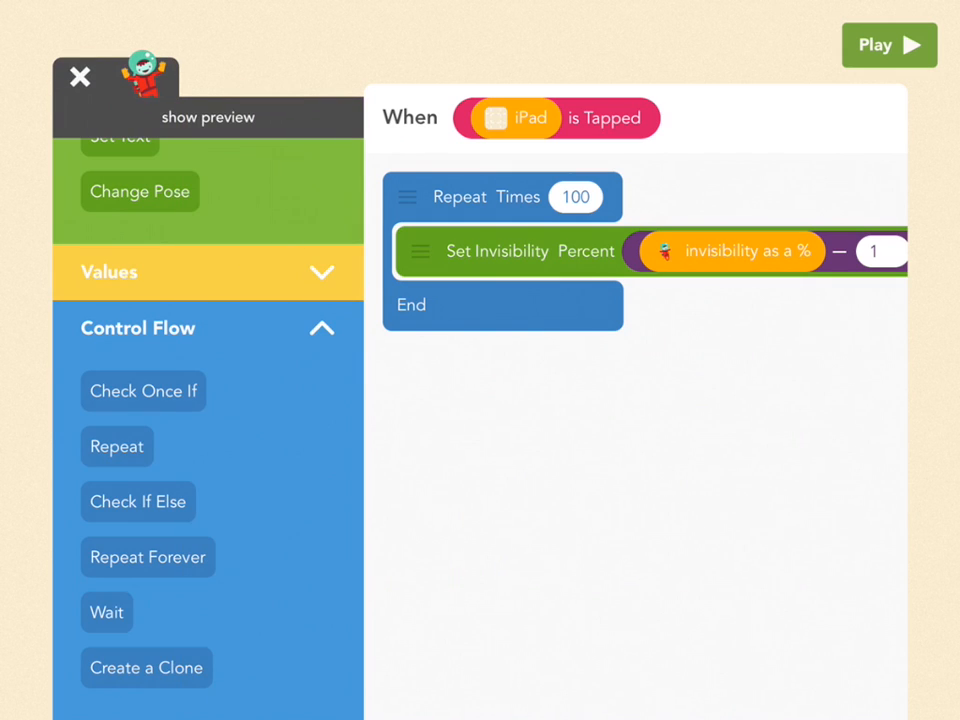
Add a play-button-tapped rule setting invisibility to 100 and run the project.
{"action": "left_click", "coordinate": [78, 76]}
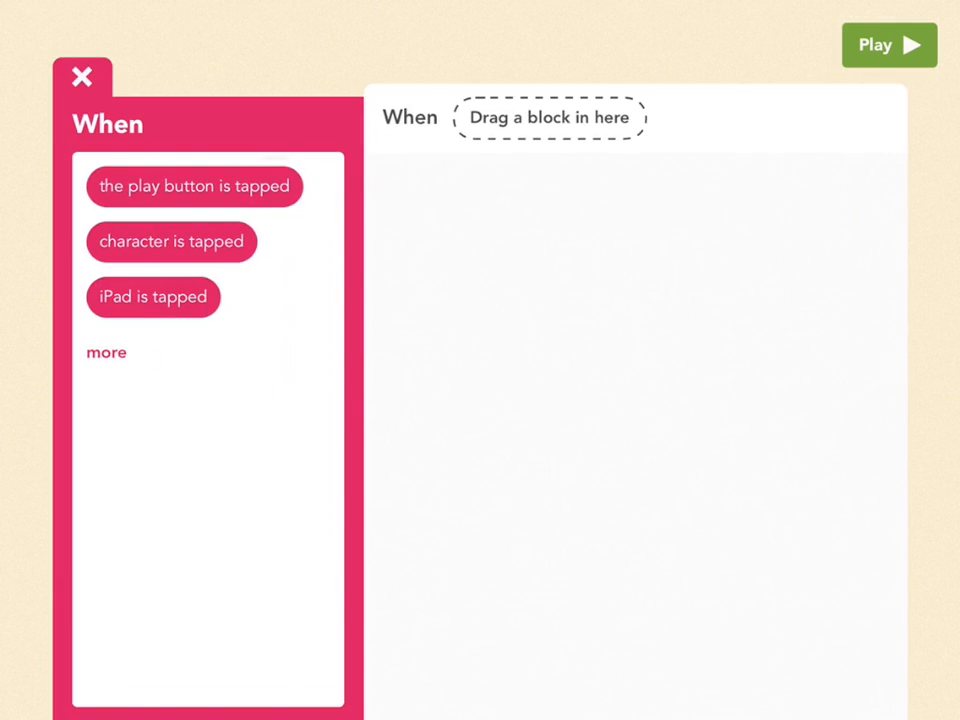
{"action": "left_click_drag", "start_coordinate": [194, 186], "coordinate": [548, 116]}
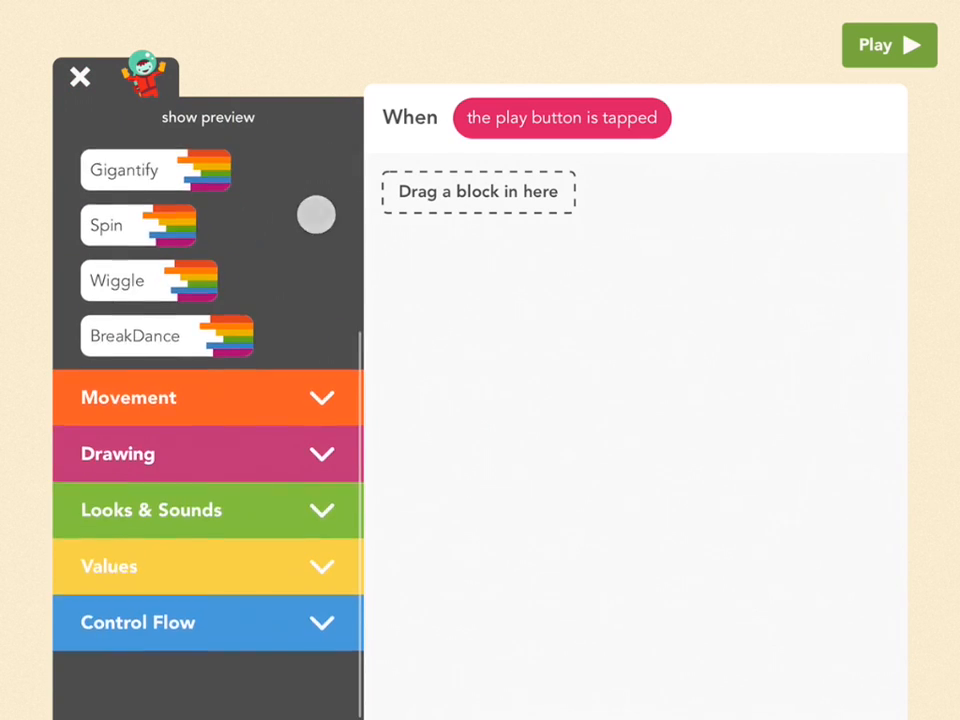
{"action": "scroll", "scroll_direction": "down", "scroll_amount": 3}
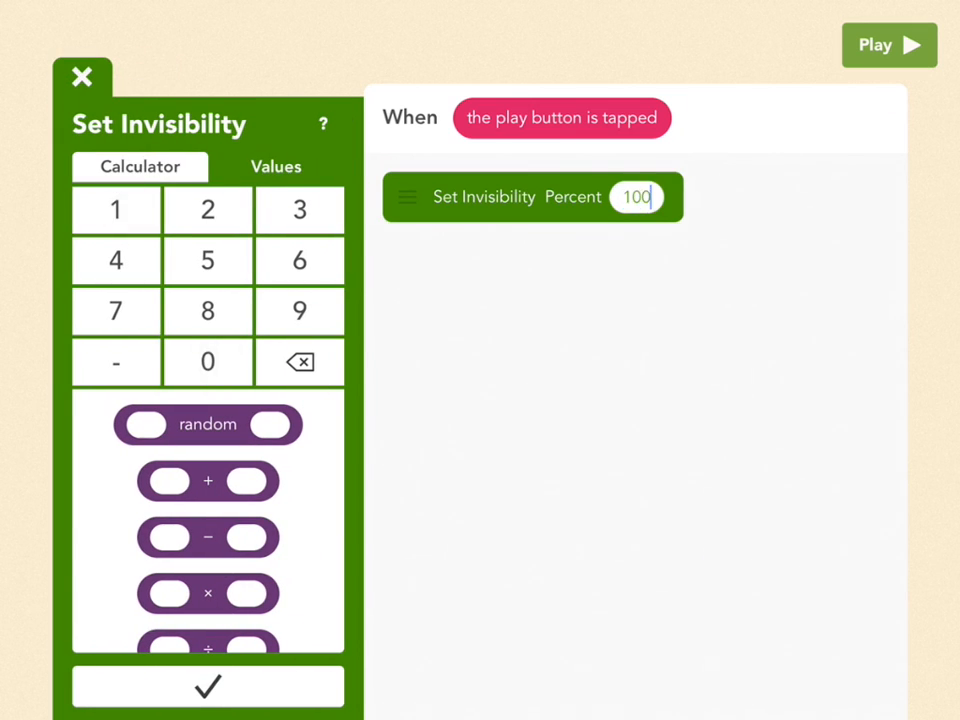
{"action": "left_click", "coordinate": [886, 44]}
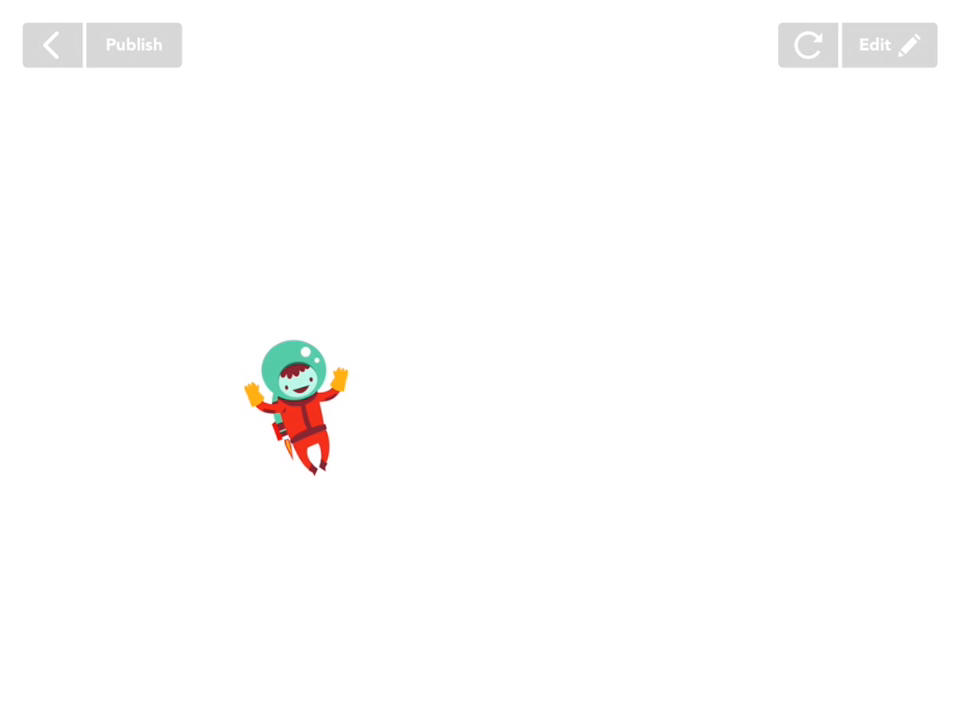
Return to the editor and rebuild the looped invisibility value as an addition with 3.
{"action": "left_click", "coordinate": [884, 46]}
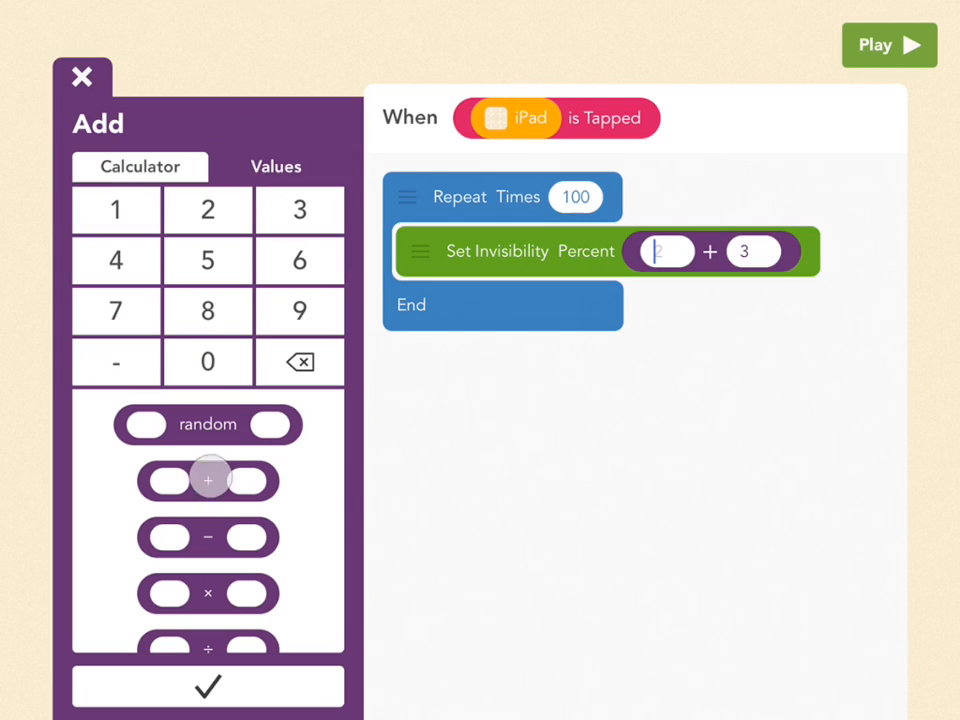
Make the looped Set Invisibility value 'invisibility as a %' + 2.
{"action": "left_click", "coordinate": [276, 166]}
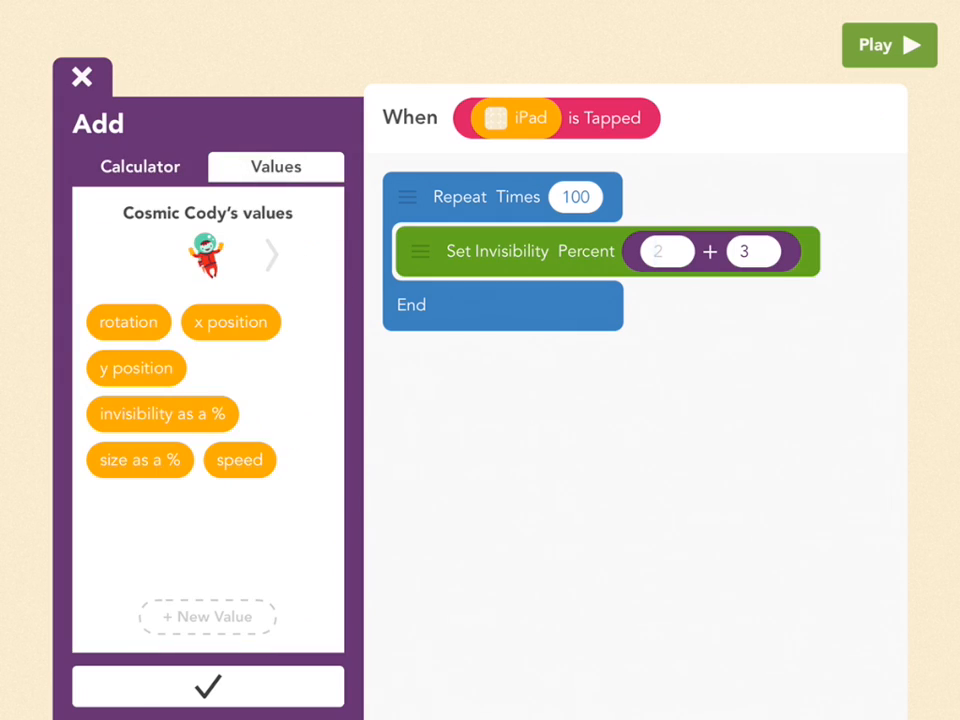
{"action": "left_click_drag", "start_coordinate": [160, 412], "coordinate": [656, 252]}
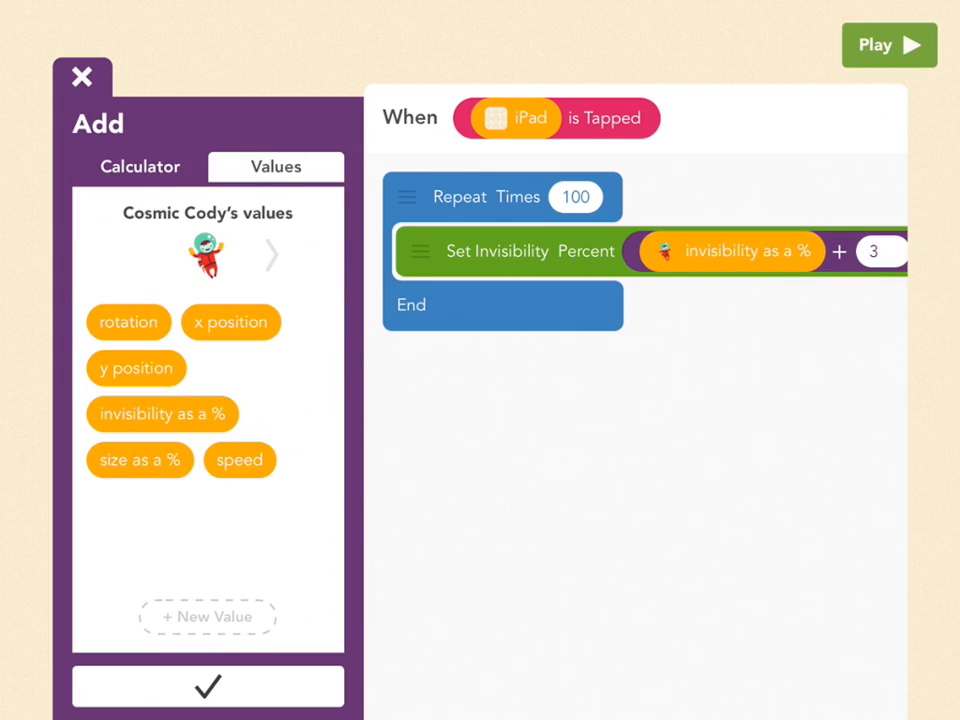
{"action": "left_click", "coordinate": [140, 166]}
{"action": "type", "text": "1"}
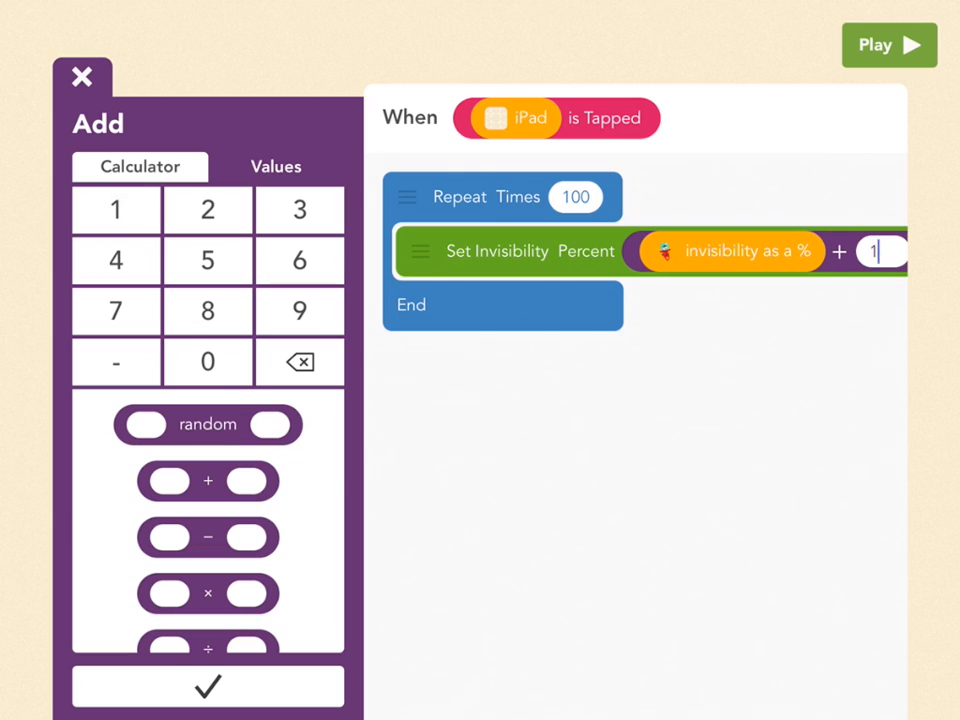
{"action": "left_click", "coordinate": [208, 210]}
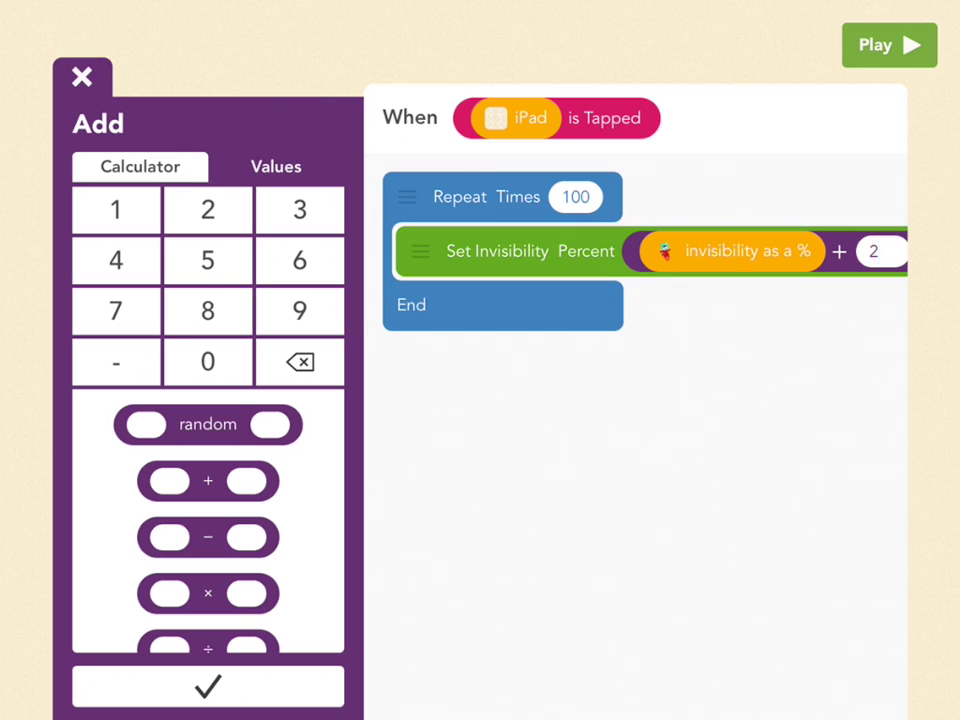
Change the Repeat count to 50 and run the project to test the fade.
{"action": "left_click", "coordinate": [576, 198]}
{"action": "type", "text": "50"}
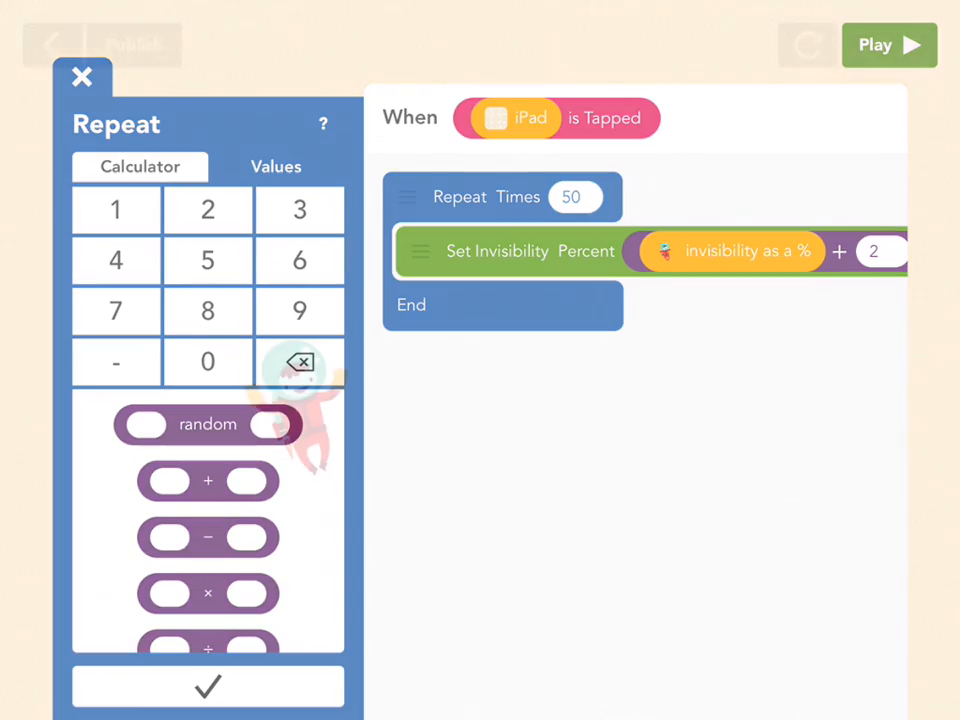
{"action": "left_click", "coordinate": [880, 44]}
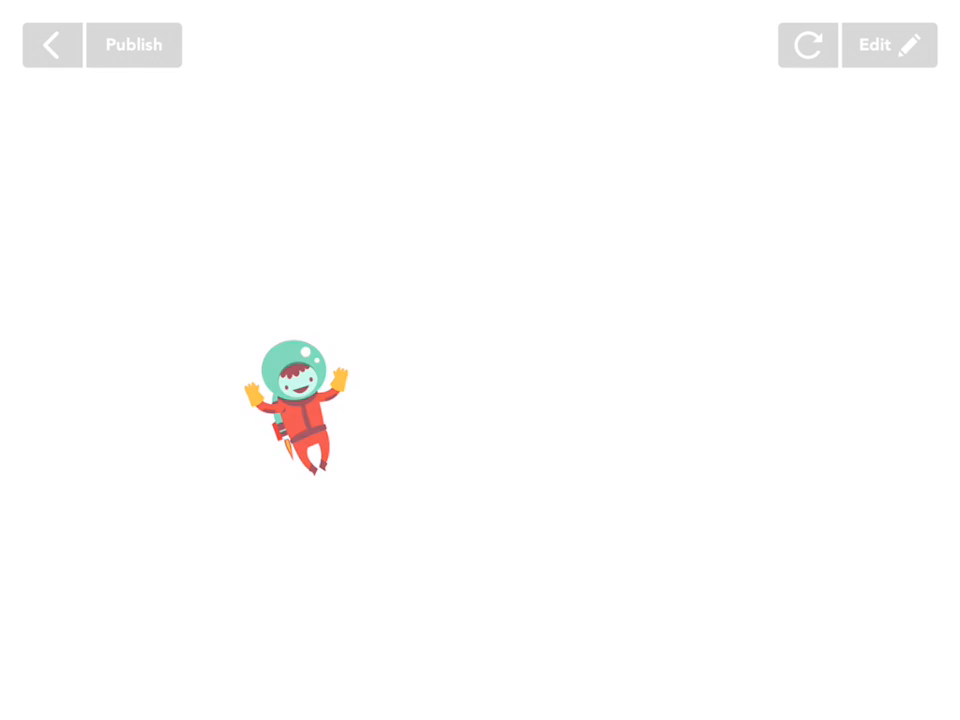